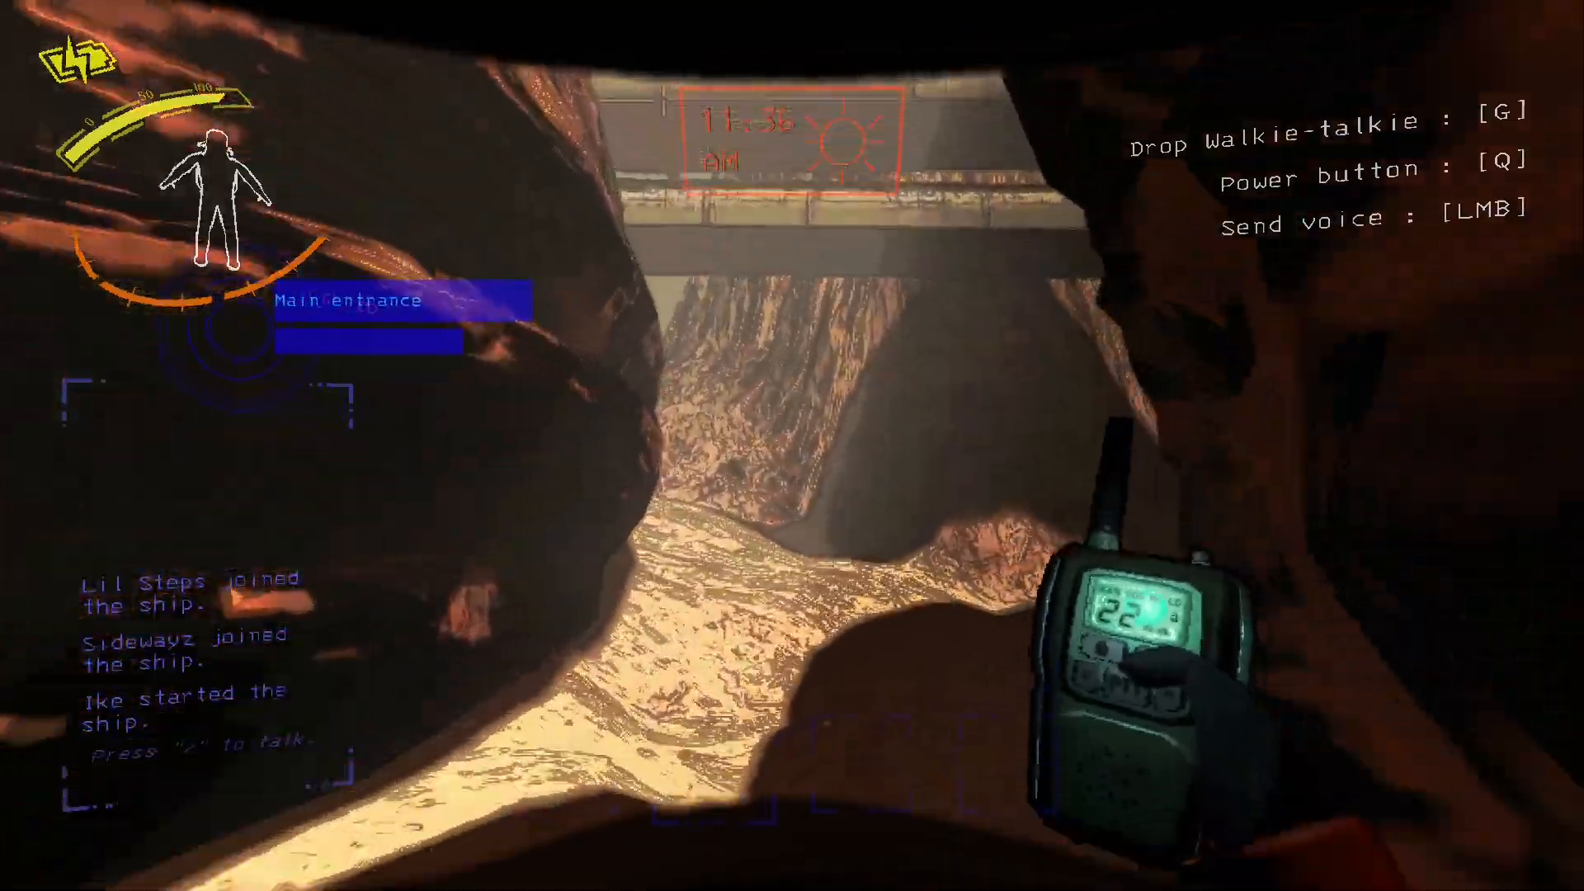
pyautogui.moveTo(792, 445)
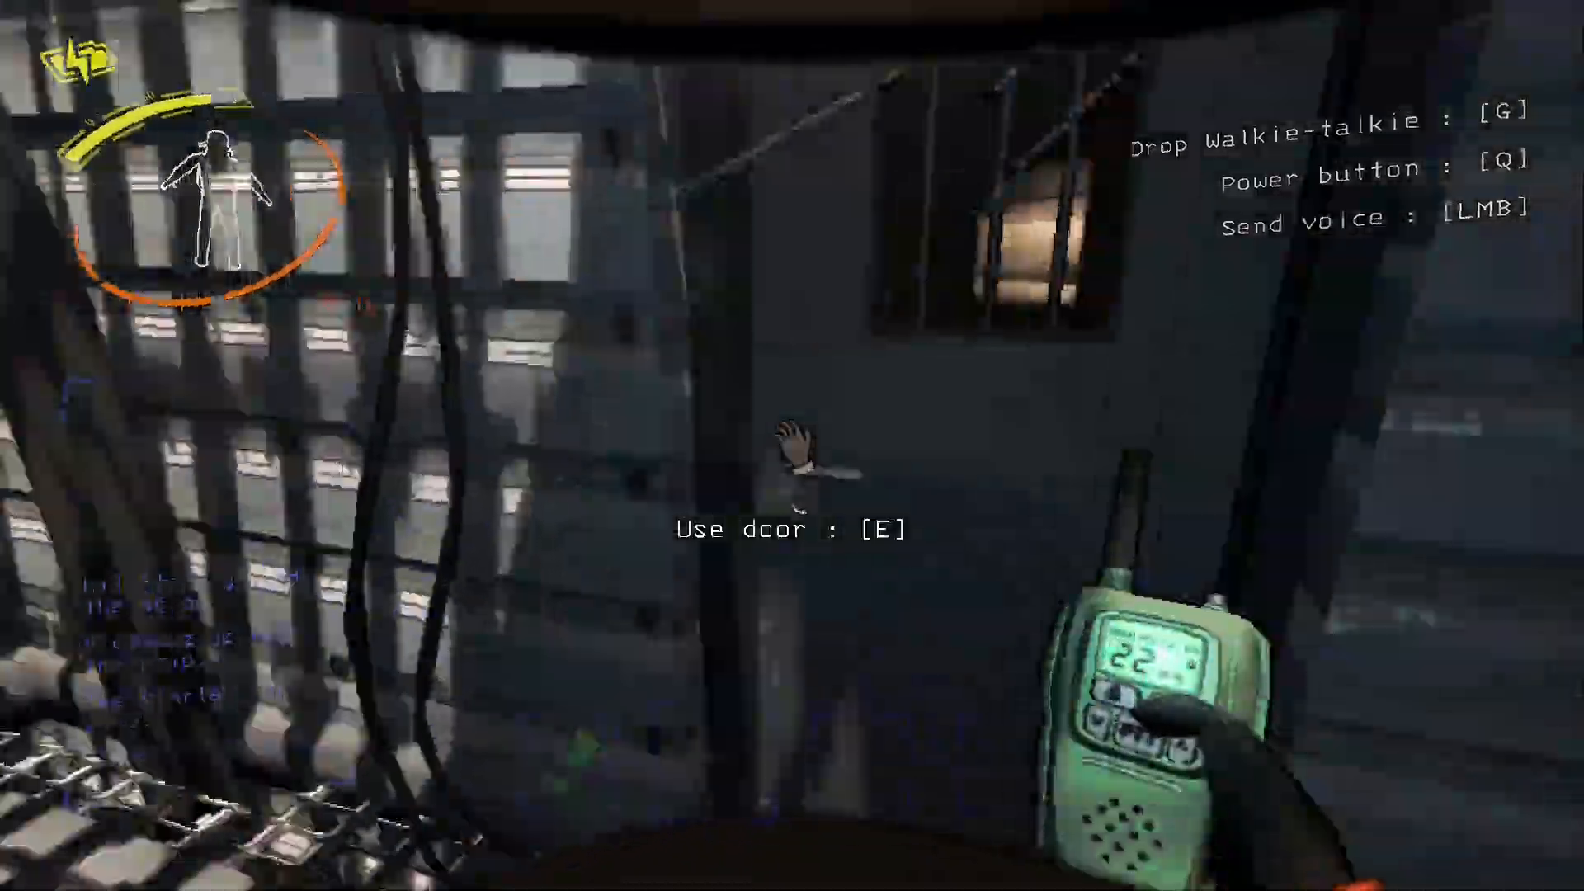